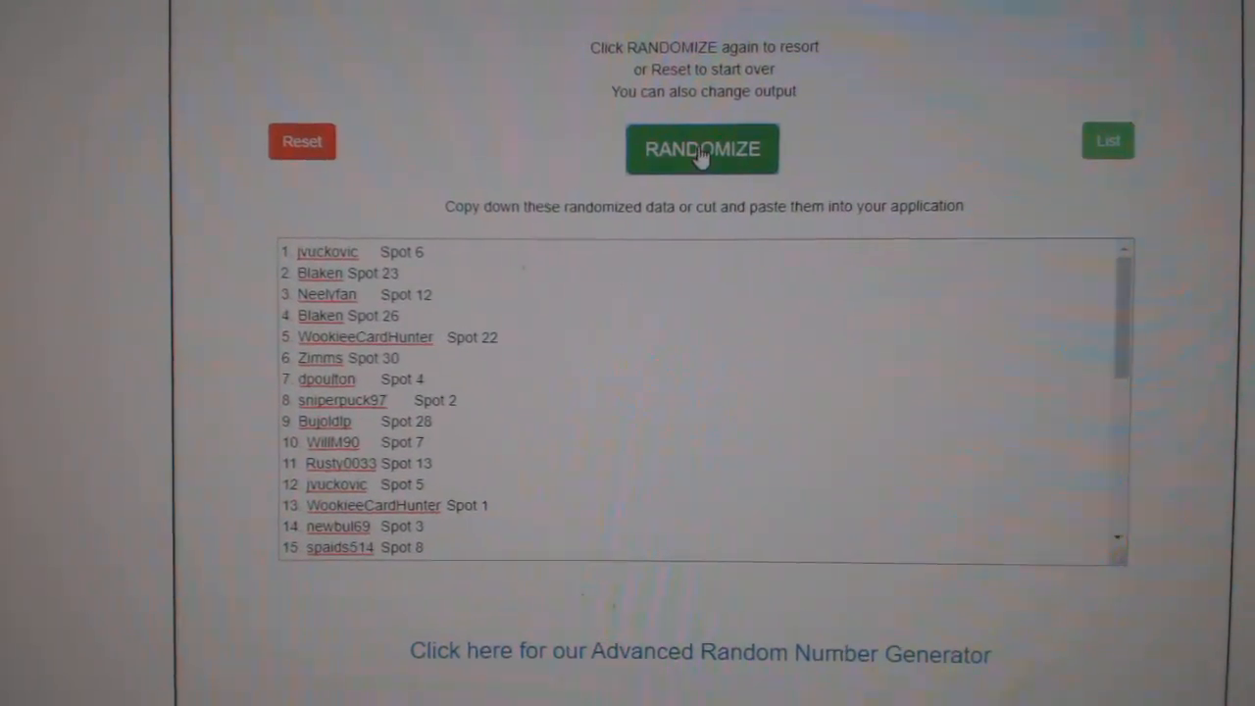
# Step: Reshuffle the participant names with spots into a new random order, twice
pyautogui.click(702, 149)
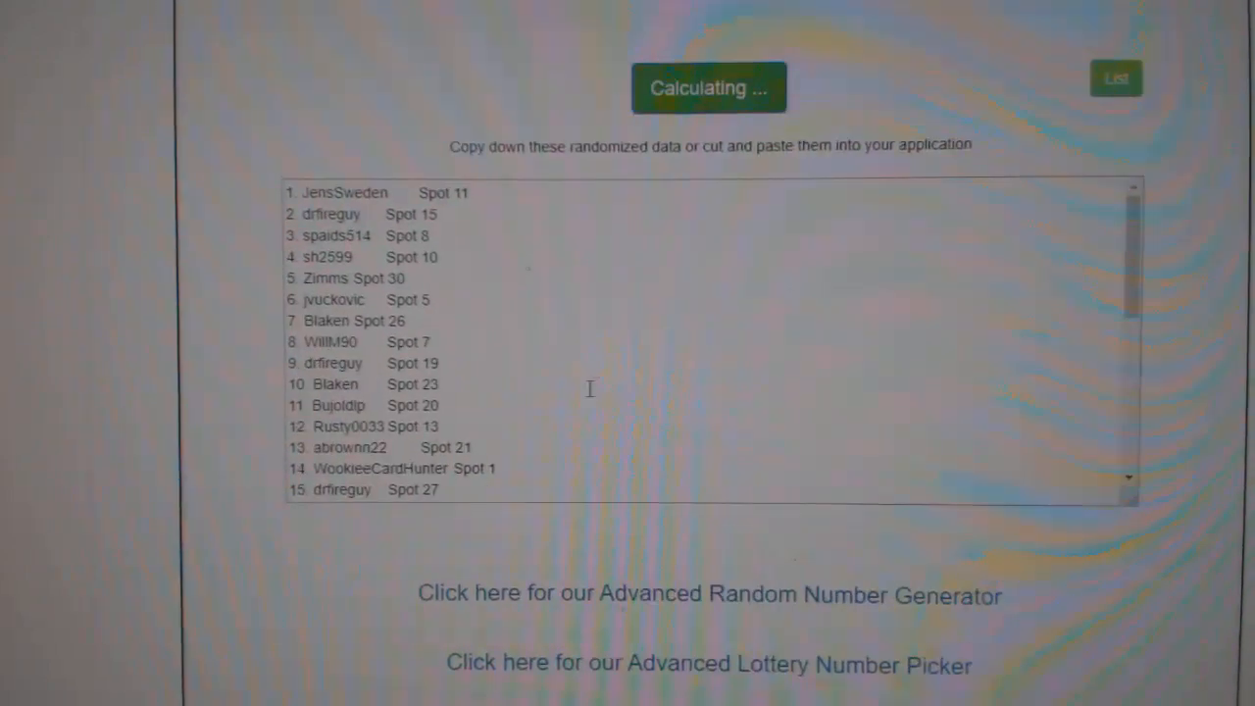
pyautogui.click(708, 87)
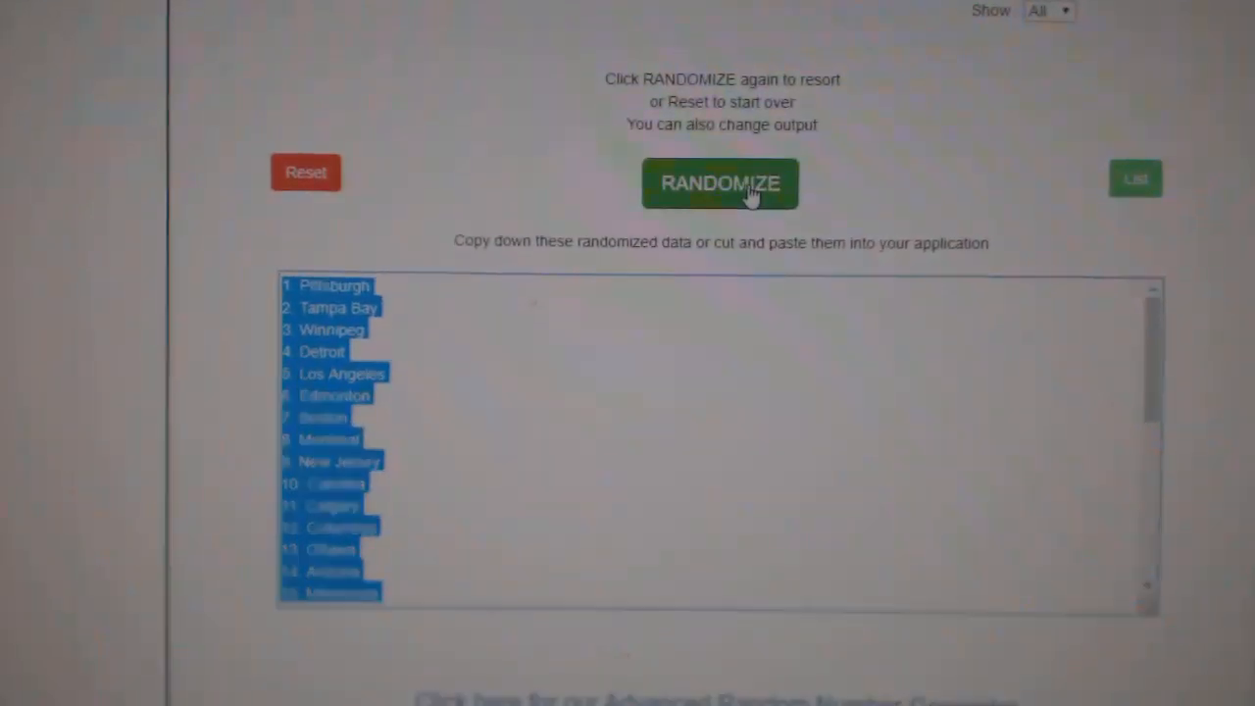
# Step: Reshuffle the hockey team list into a new random order, twice
pyautogui.click(720, 184)
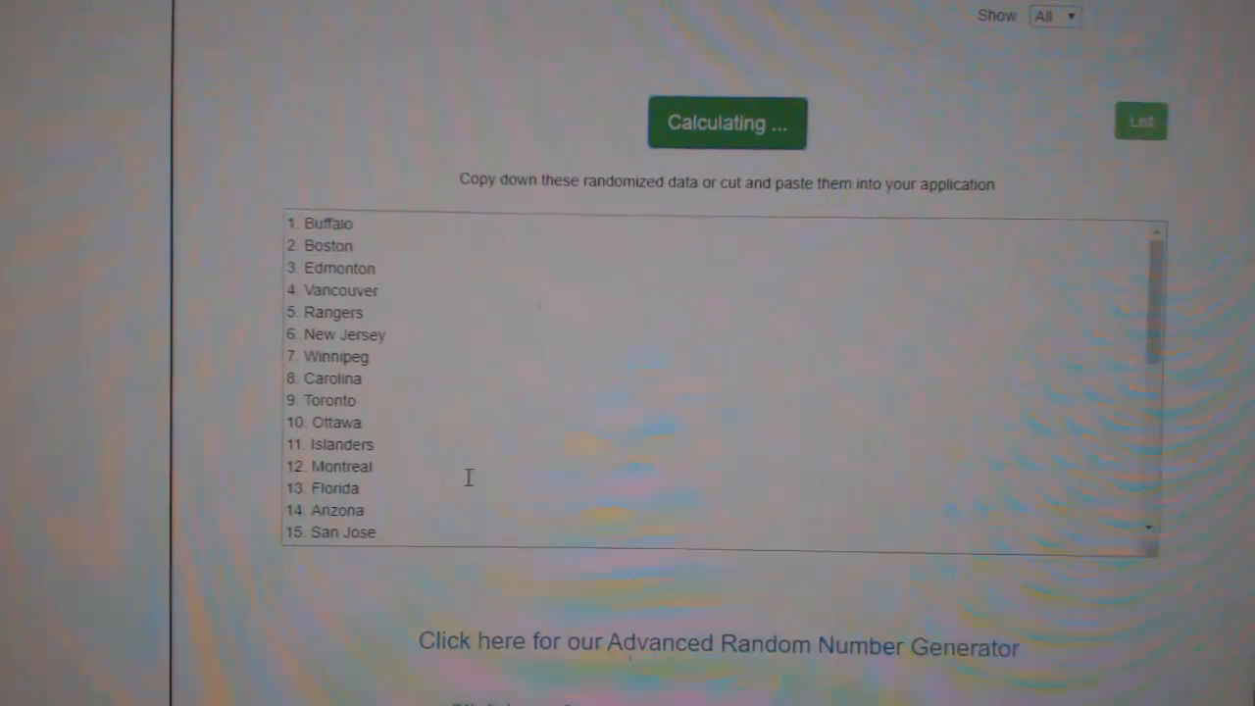
pyautogui.click(726, 122)
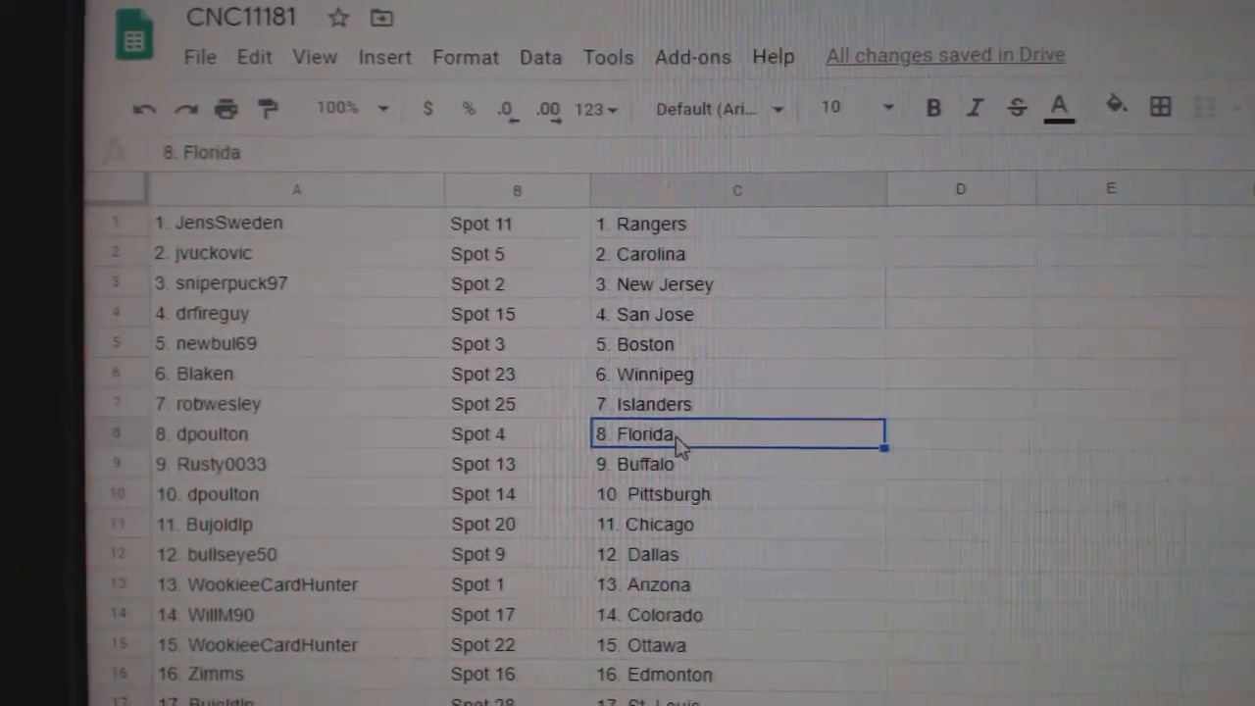
pyautogui.scroll(-3)
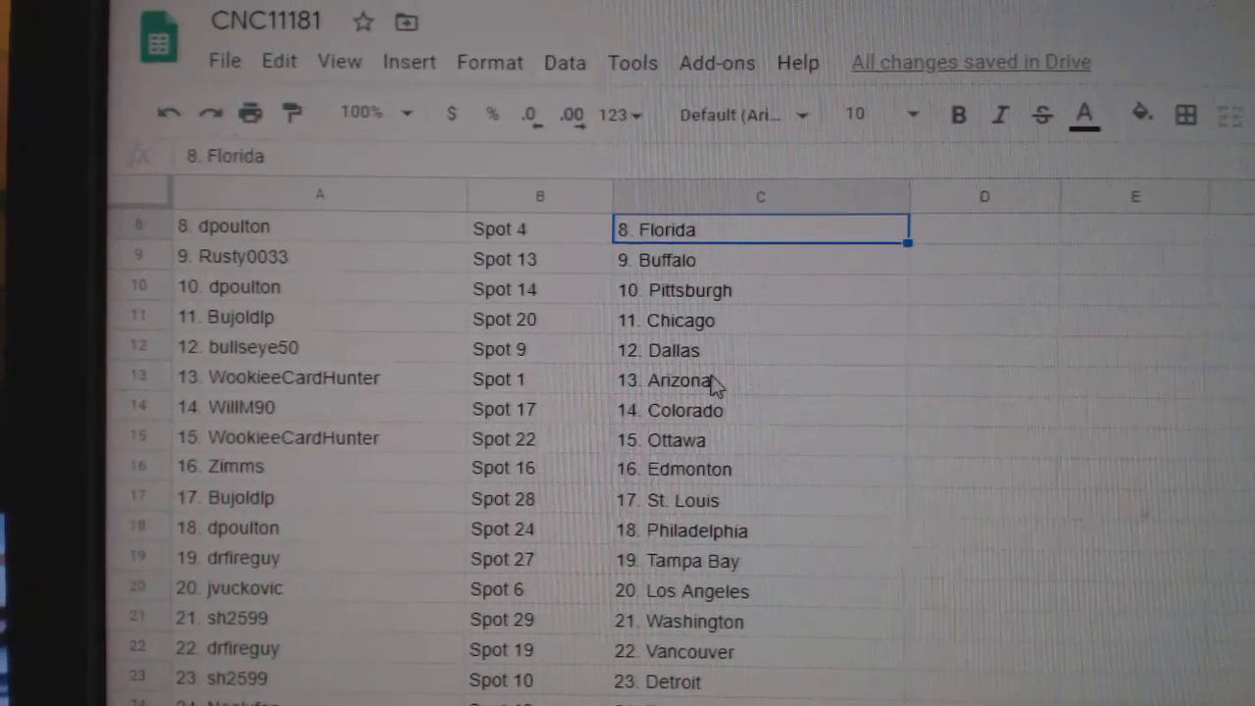
pyautogui.click(756, 433)
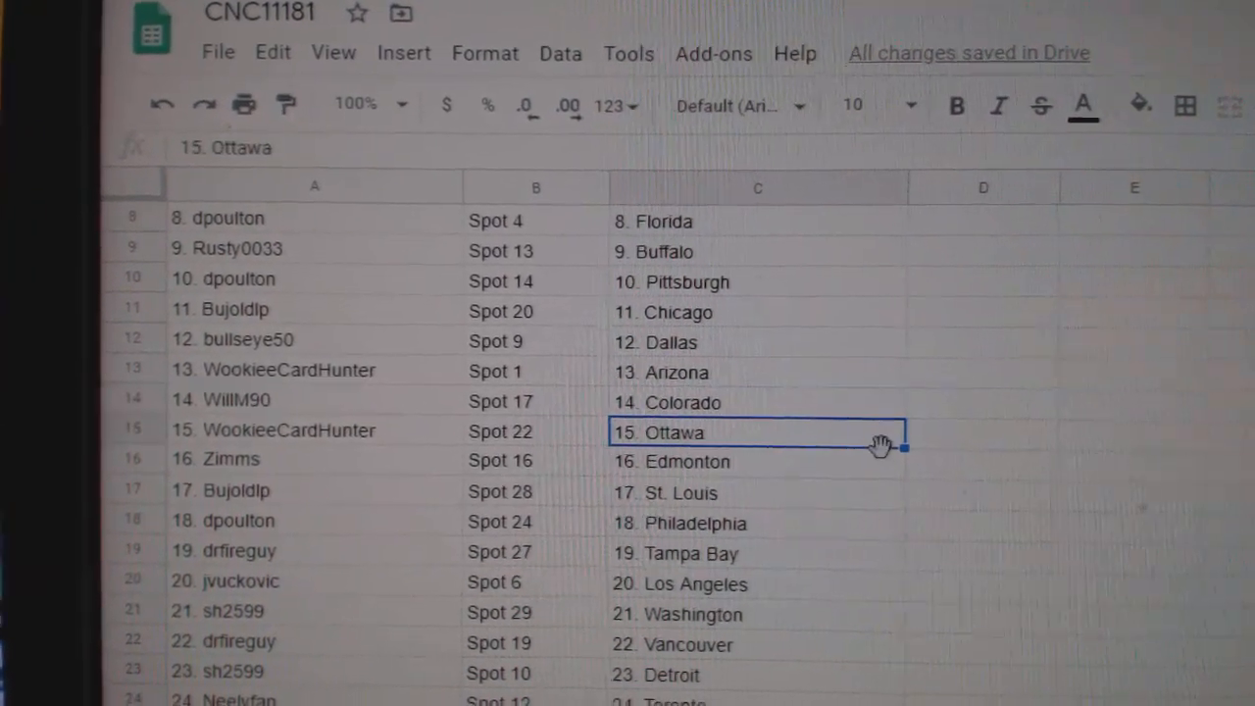
pyautogui.scroll(-3)
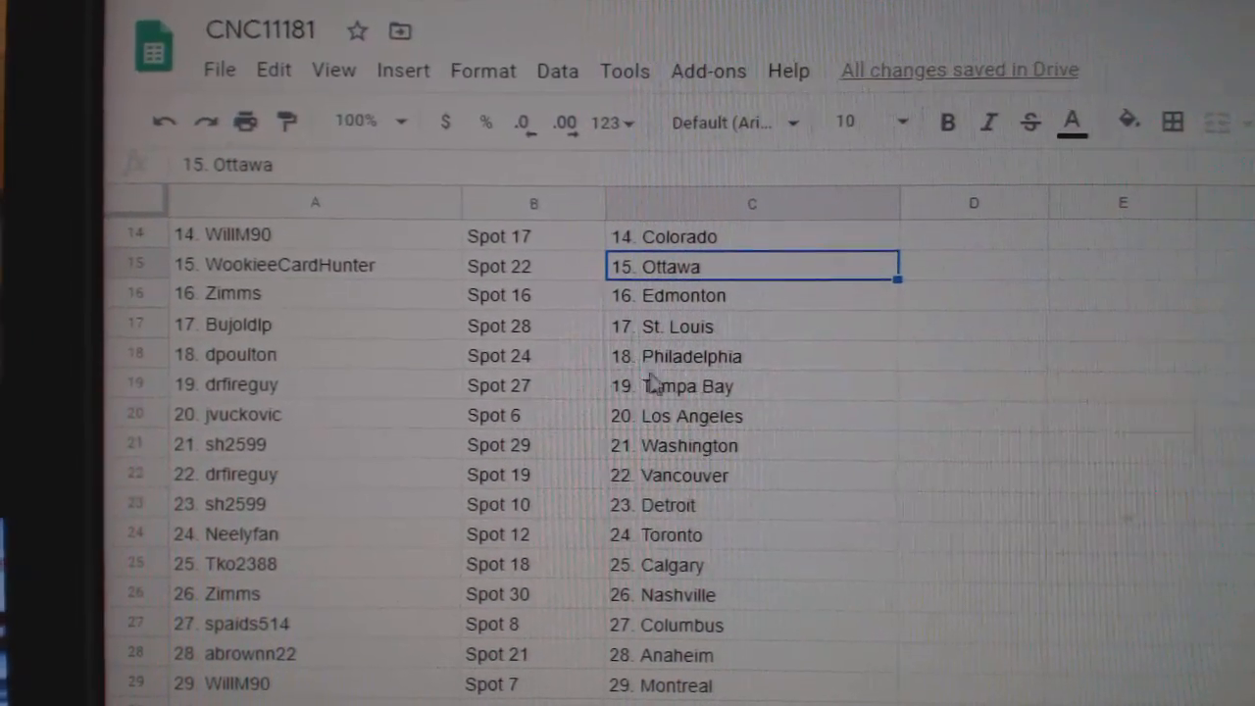
pyautogui.click(745, 412)
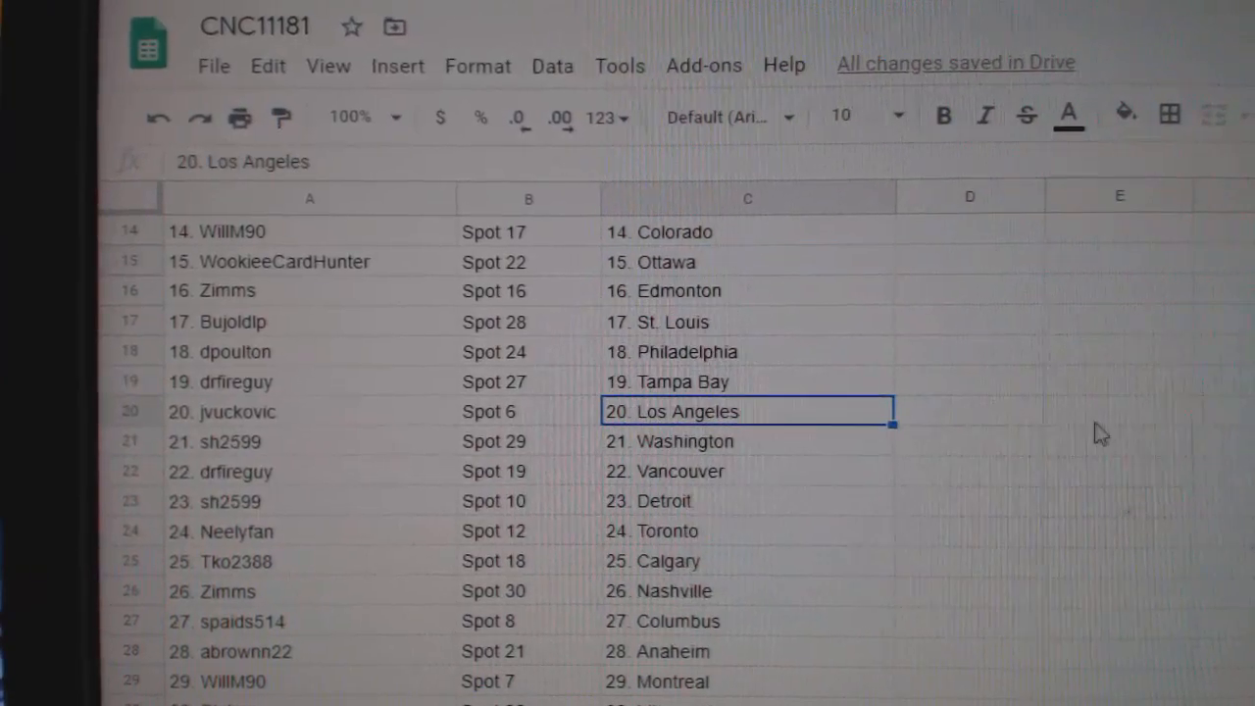
pyautogui.scroll(-3)
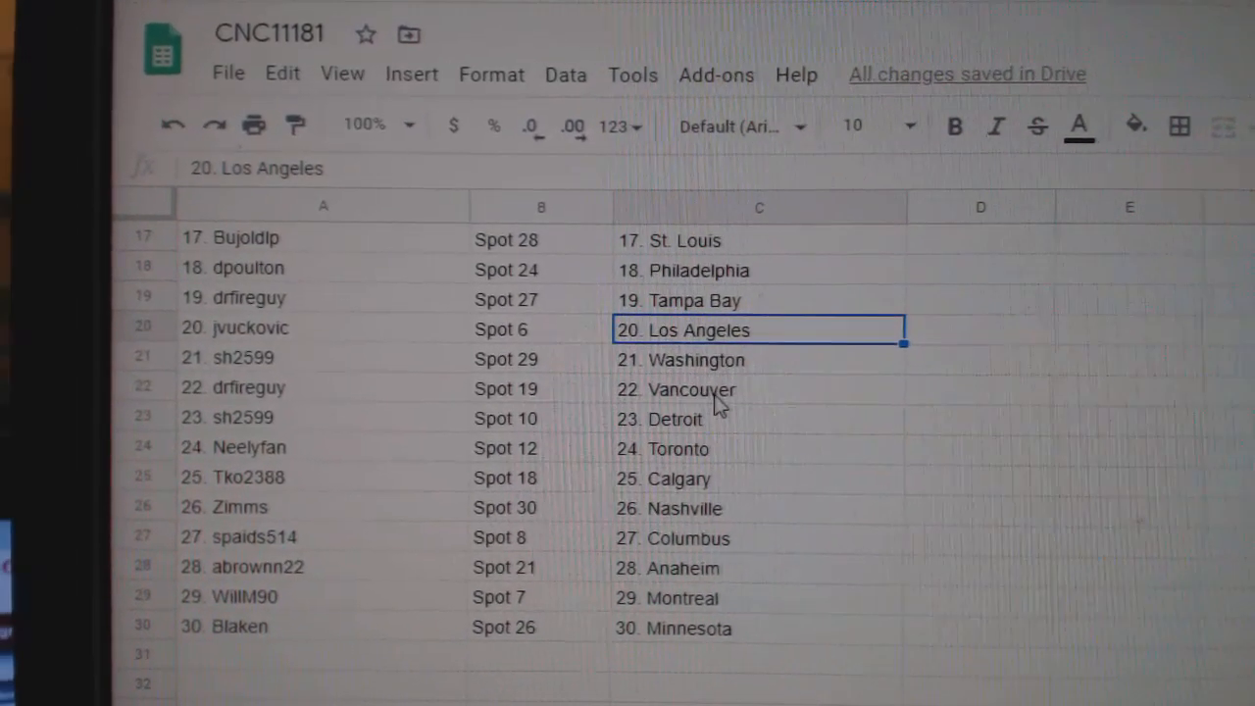